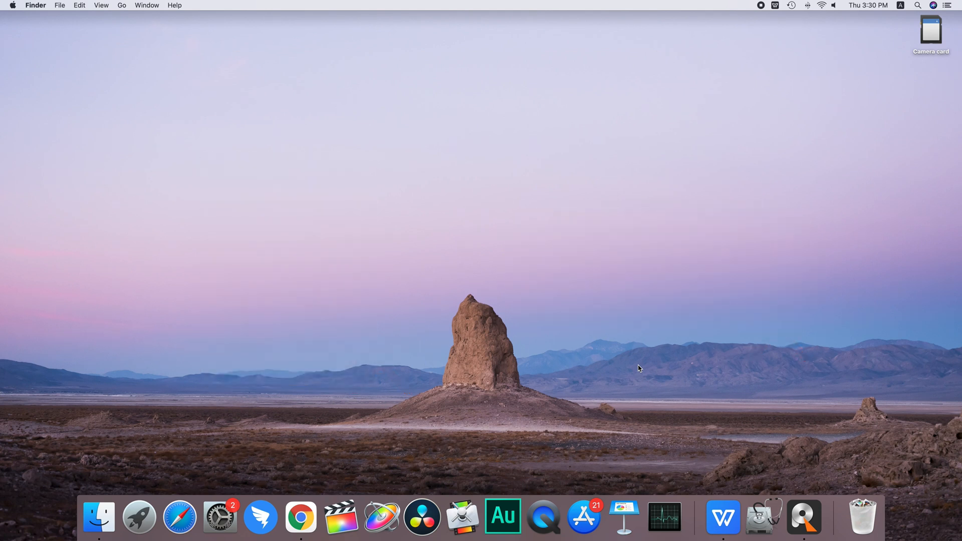
# - View the Camera card's contents in Finder, which lists 0 items
pyautogui.doubleClick(931, 30)
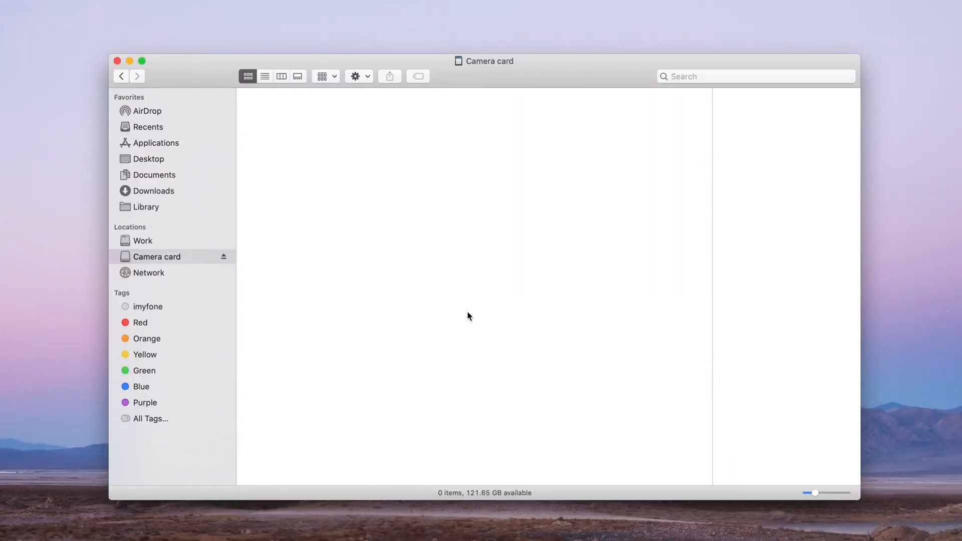
pyautogui.moveTo(539, 205)
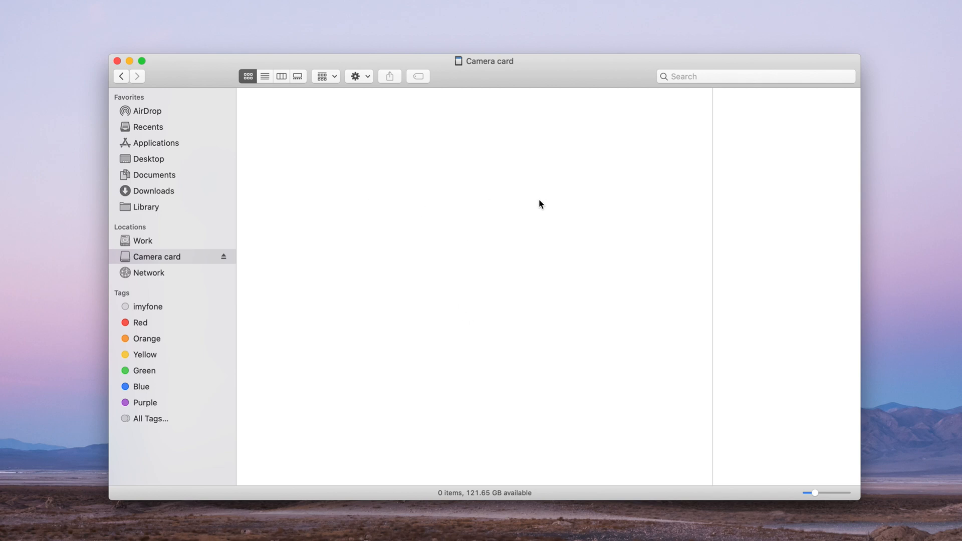
pyautogui.moveTo(523, 212)
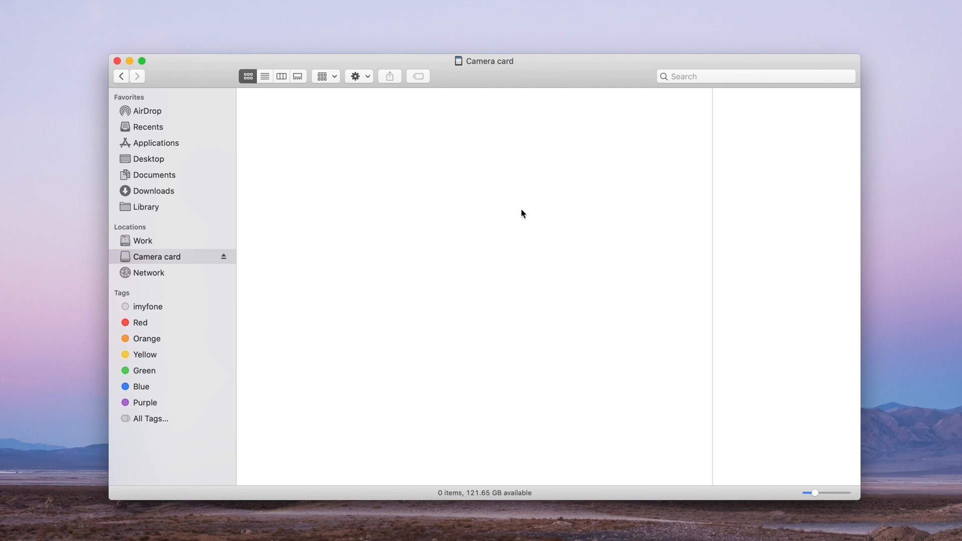
pyautogui.moveTo(534, 218)
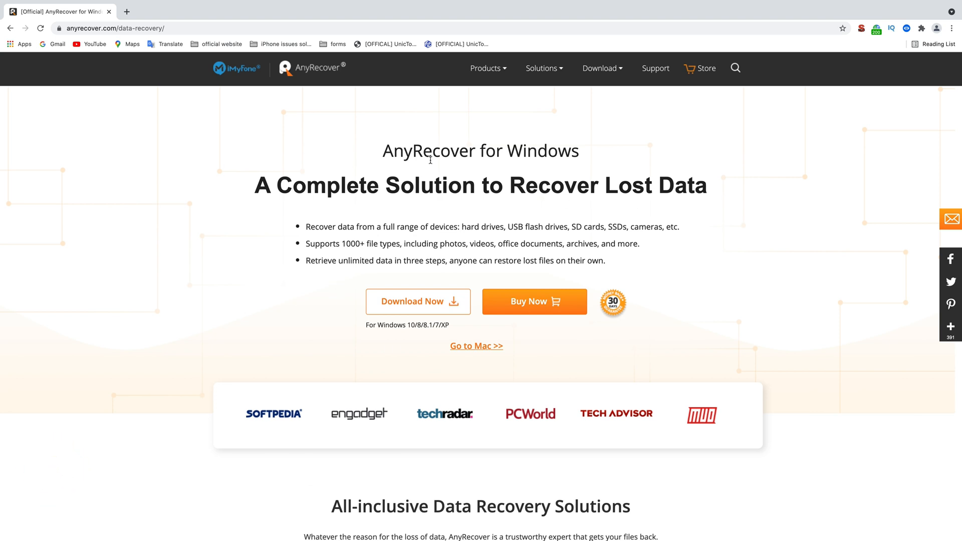
pyautogui.moveTo(458, 161)
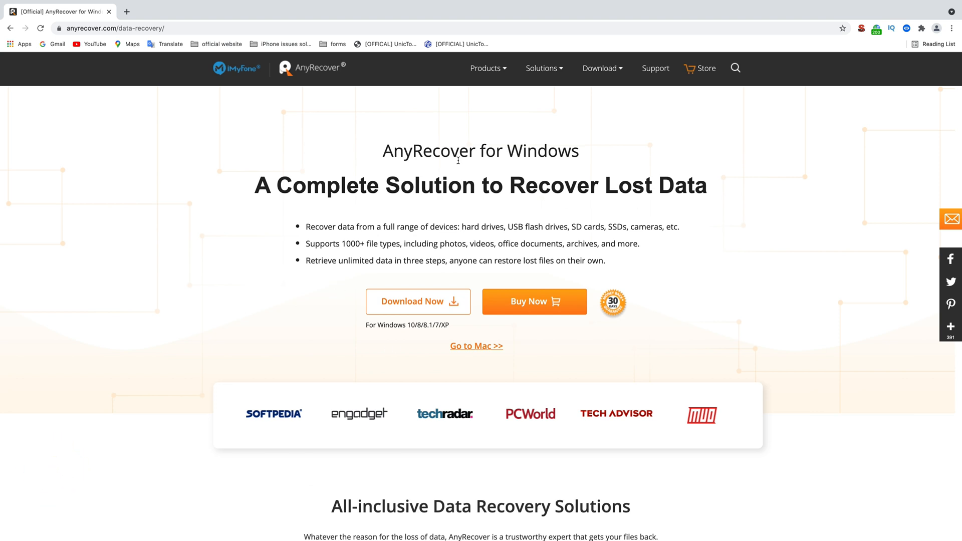
pyautogui.moveTo(392, 335)
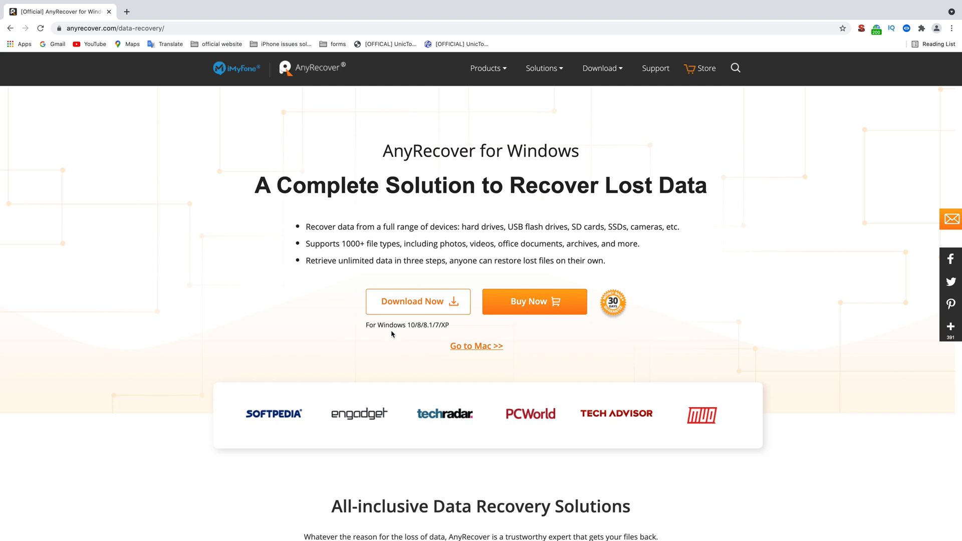
pyautogui.moveTo(478, 353)
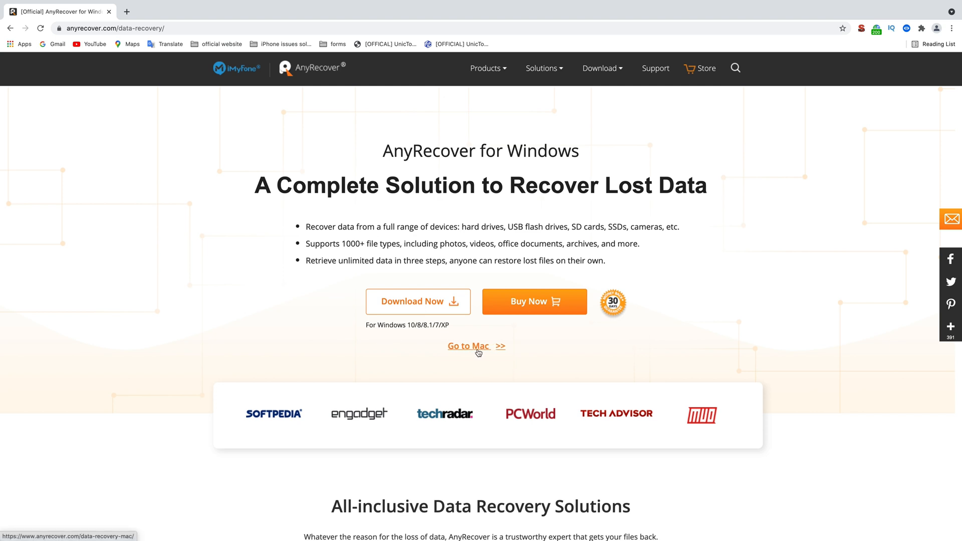
pyautogui.moveTo(364, 254)
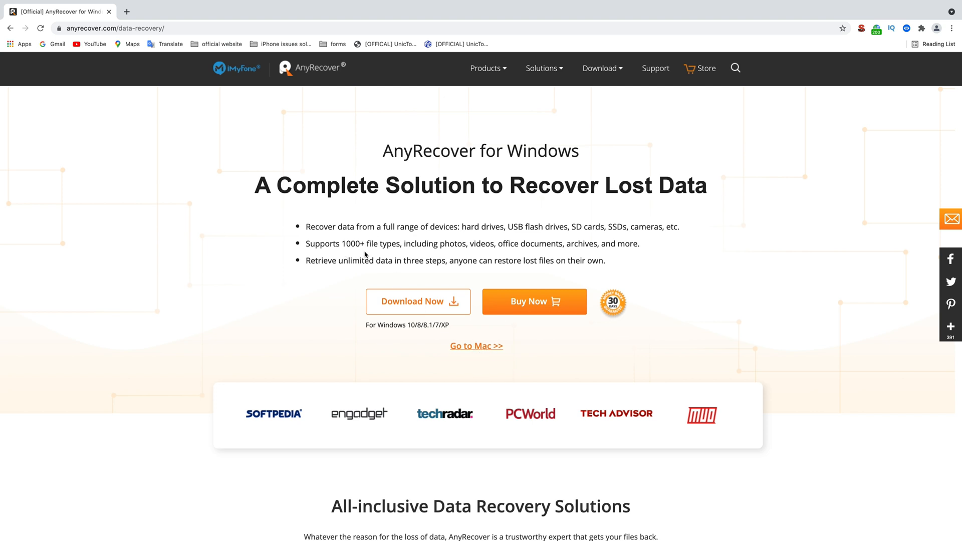
pyautogui.moveTo(482, 248)
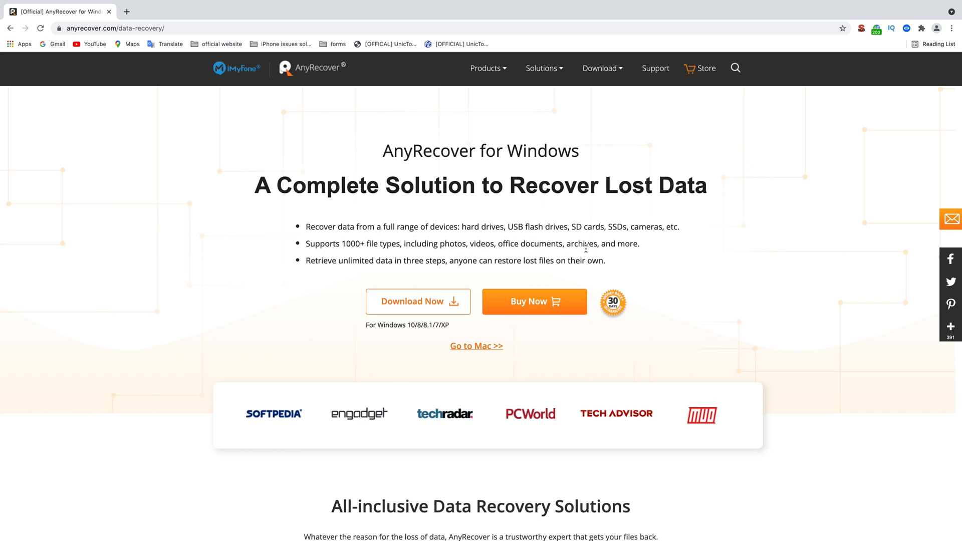
pyautogui.moveTo(727, 288)
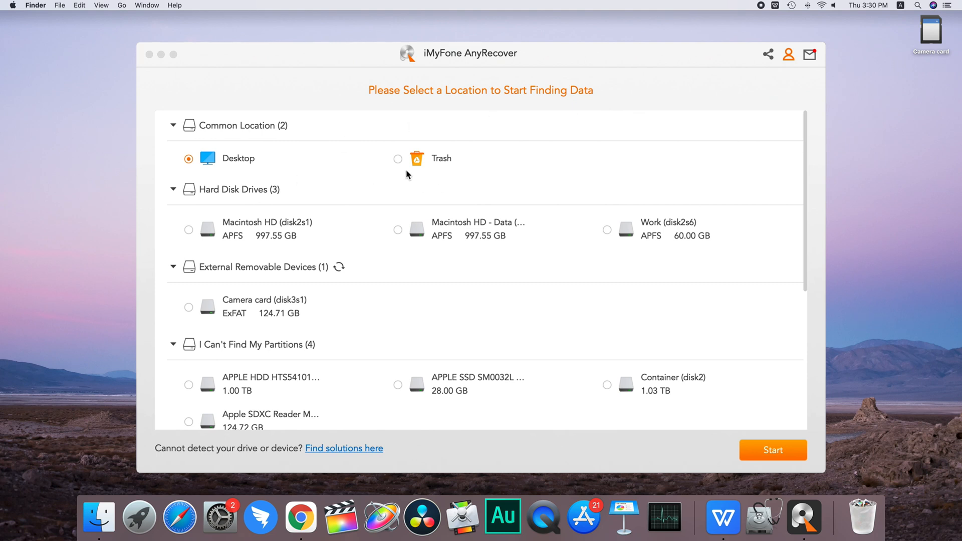
pyautogui.moveTo(286, 201)
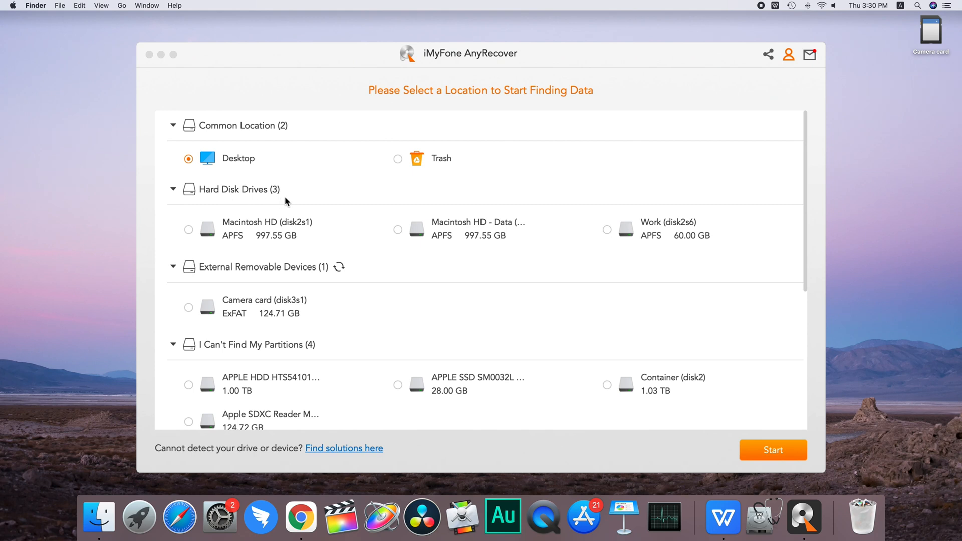
pyautogui.moveTo(342, 280)
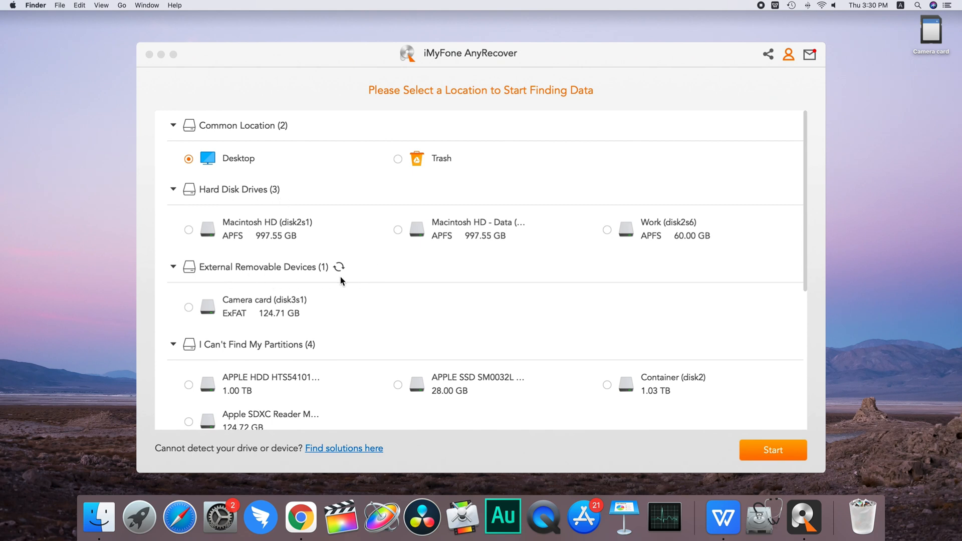
# - Select the Camera card (disk3s1) under External Removable Devices as the scan location
pyautogui.scroll(-3)
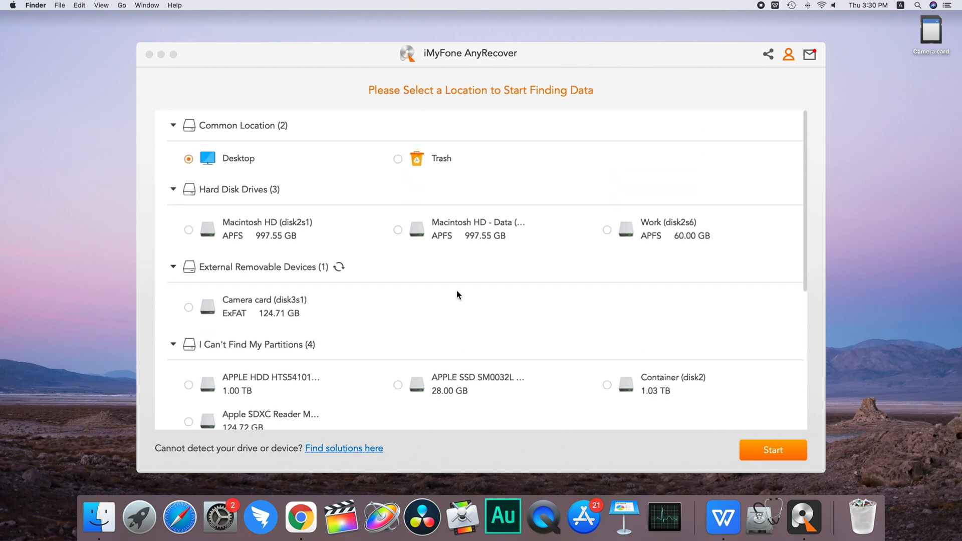
pyautogui.moveTo(302, 277)
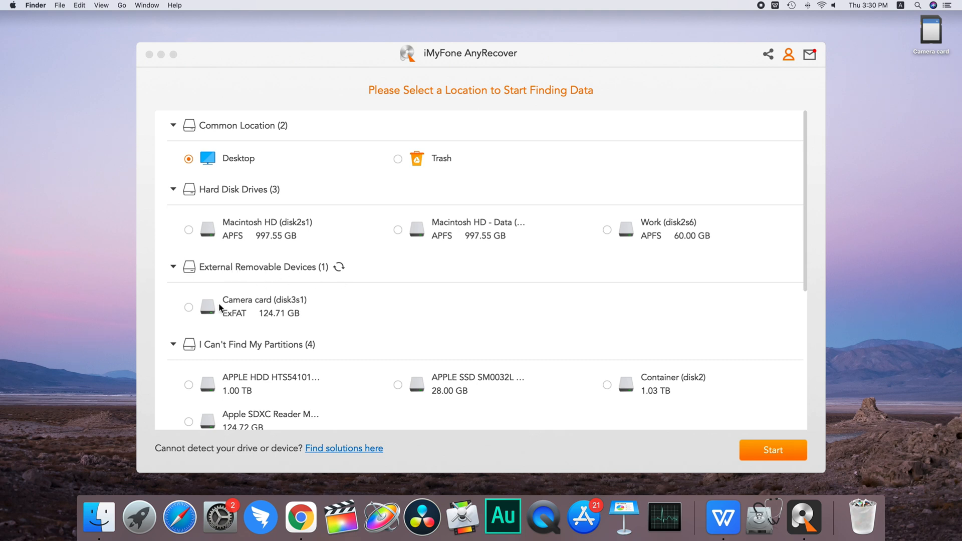
pyautogui.click(188, 307)
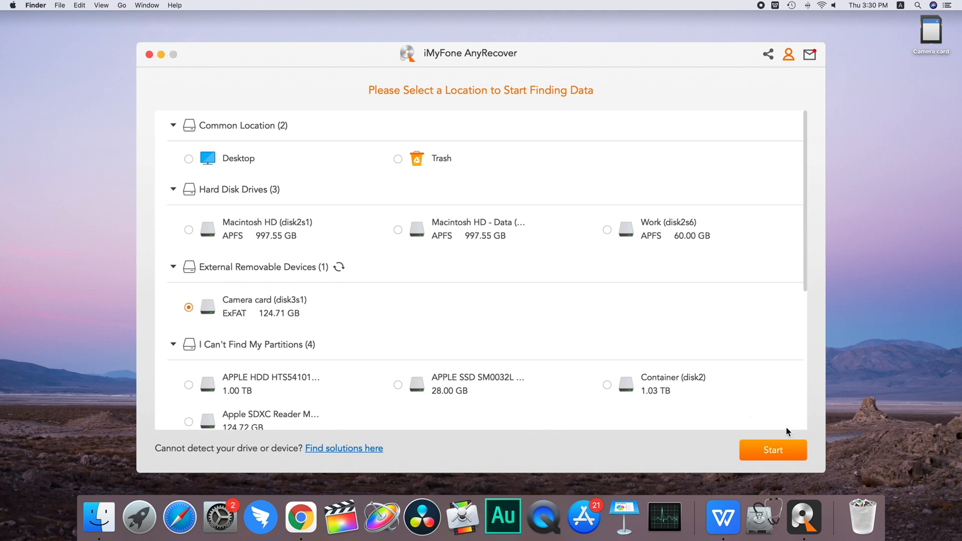
# - Start the deep scan of the Camera card and expand the Photo category of found files
pyautogui.click(773, 450)
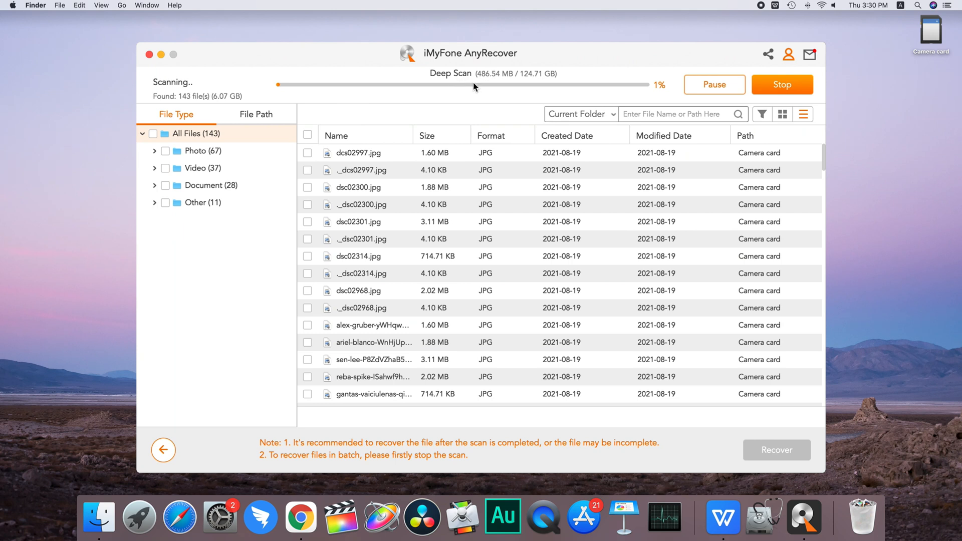
pyautogui.moveTo(467, 109)
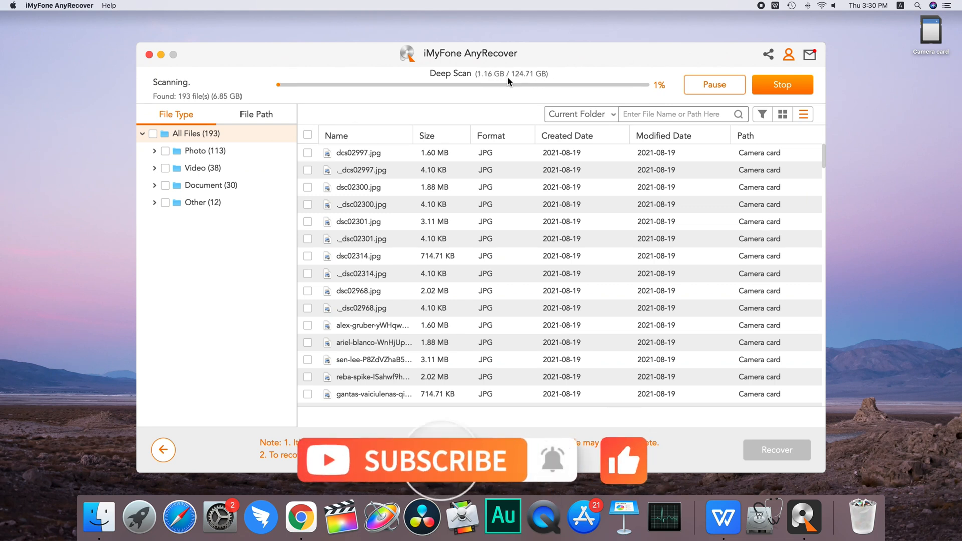
pyautogui.moveTo(475, 110)
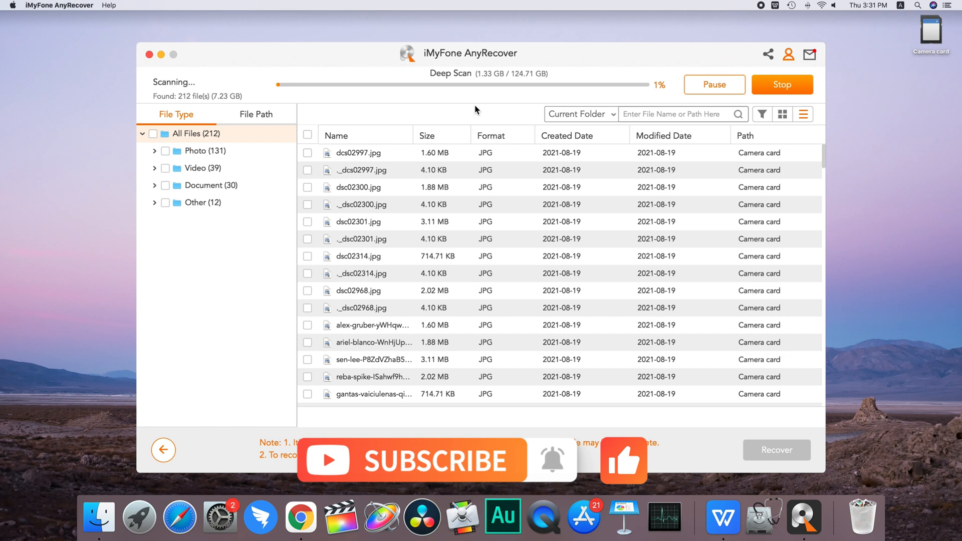
pyautogui.moveTo(495, 109)
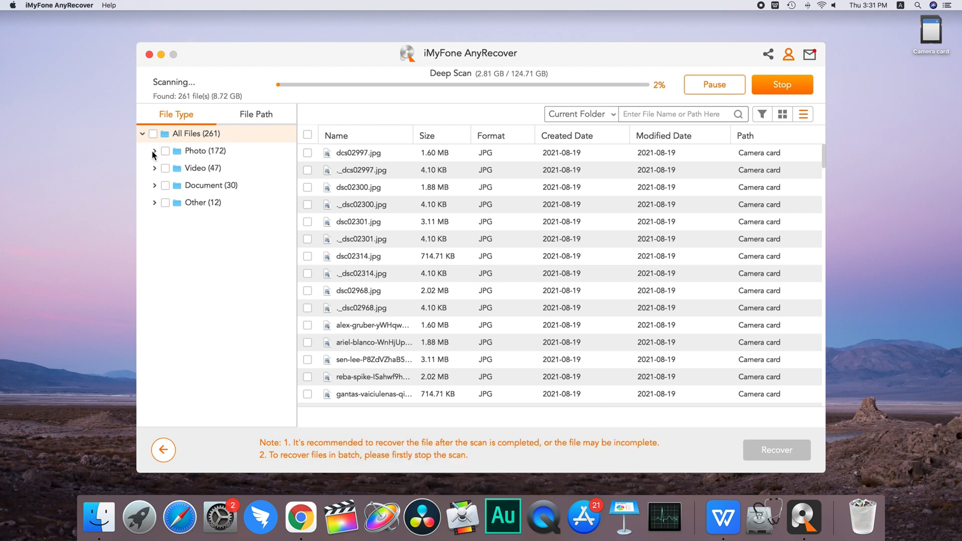
pyautogui.click(154, 150)
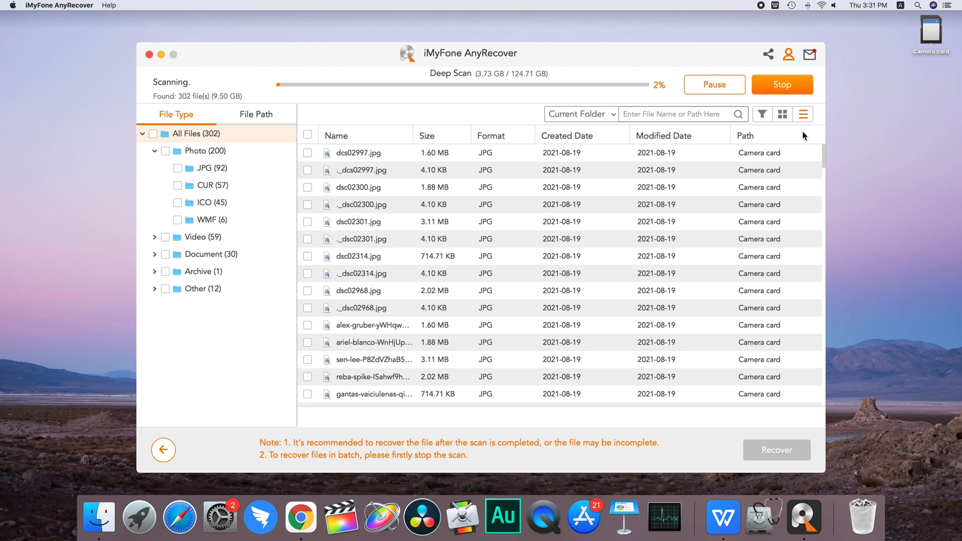
pyautogui.moveTo(799, 225)
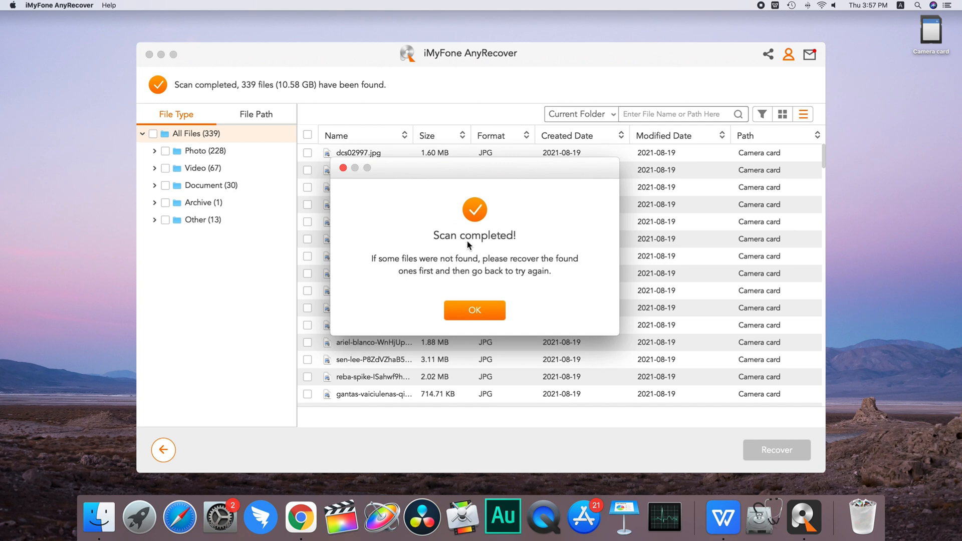
# - Dismiss the scan-complete notice and filter the found files to JPG photos
pyautogui.click(474, 311)
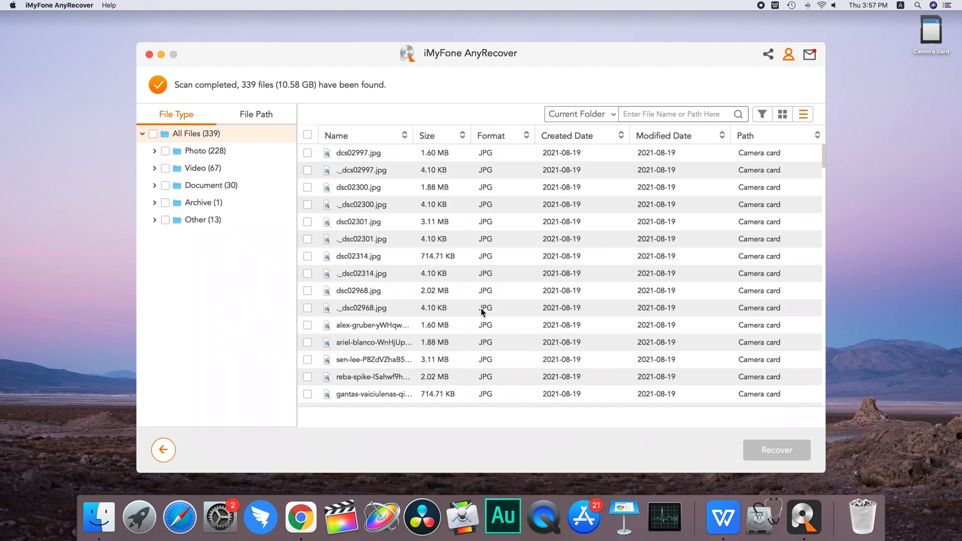
pyautogui.moveTo(187, 176)
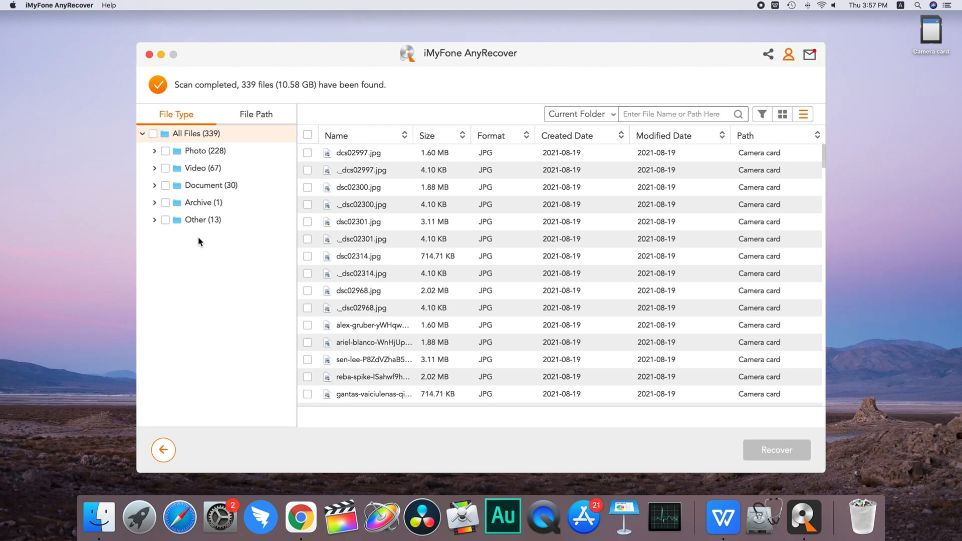
pyautogui.moveTo(222, 257)
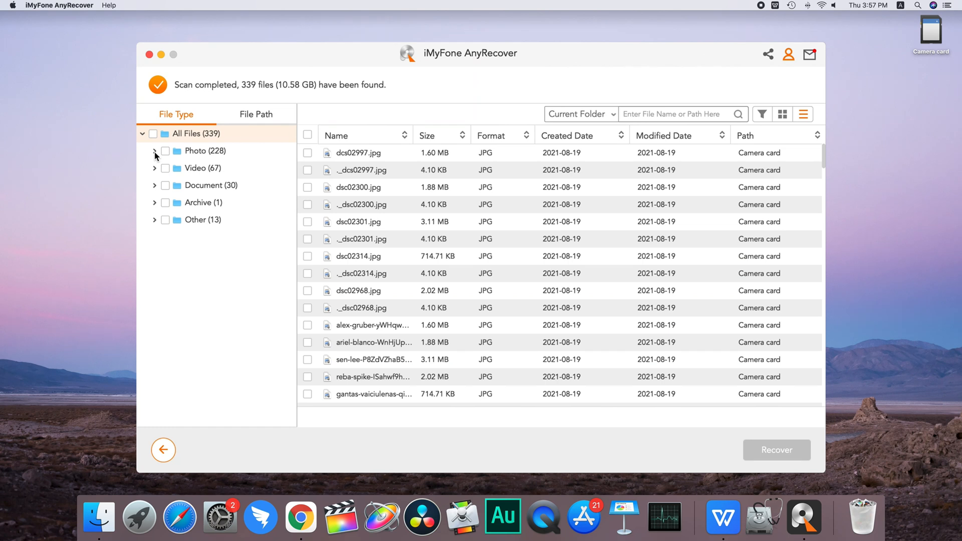
pyautogui.click(155, 151)
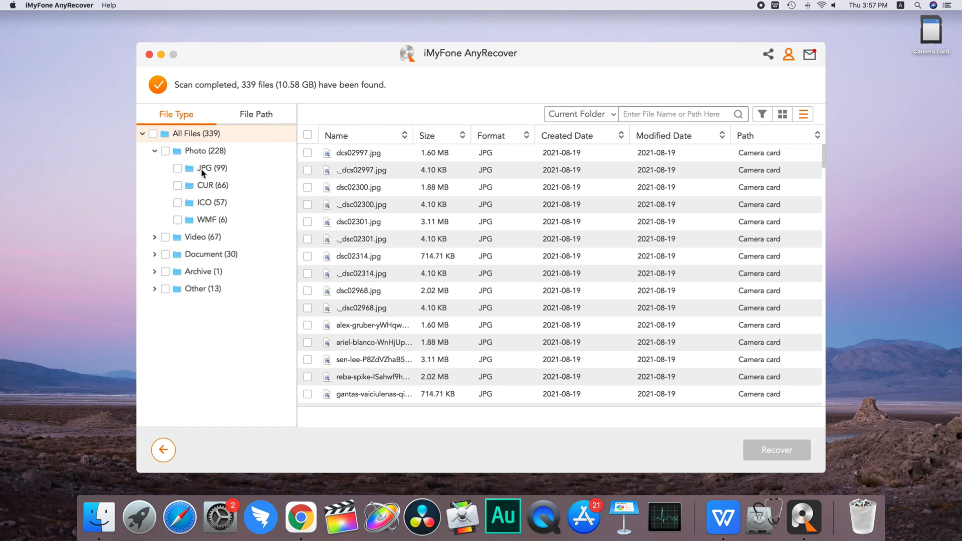
pyautogui.click(205, 169)
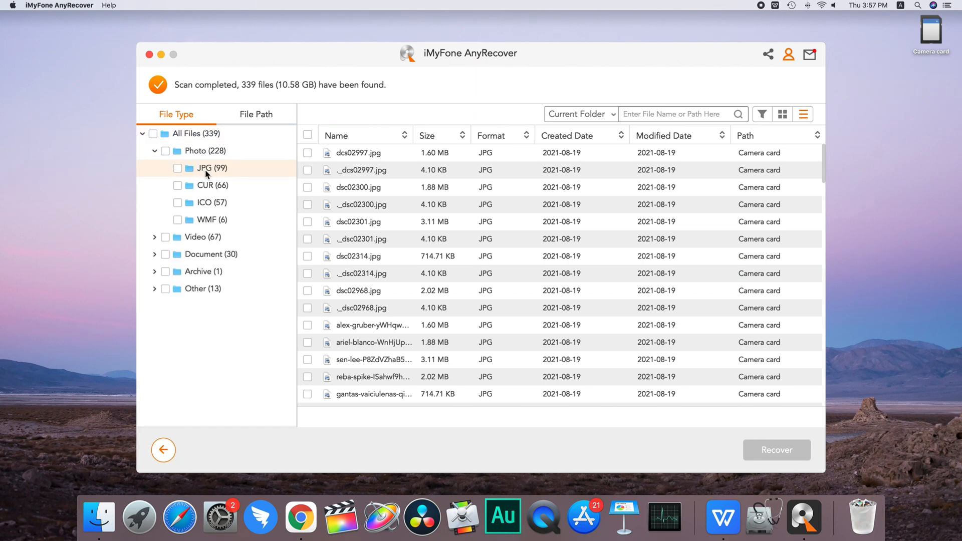
pyautogui.moveTo(369, 154)
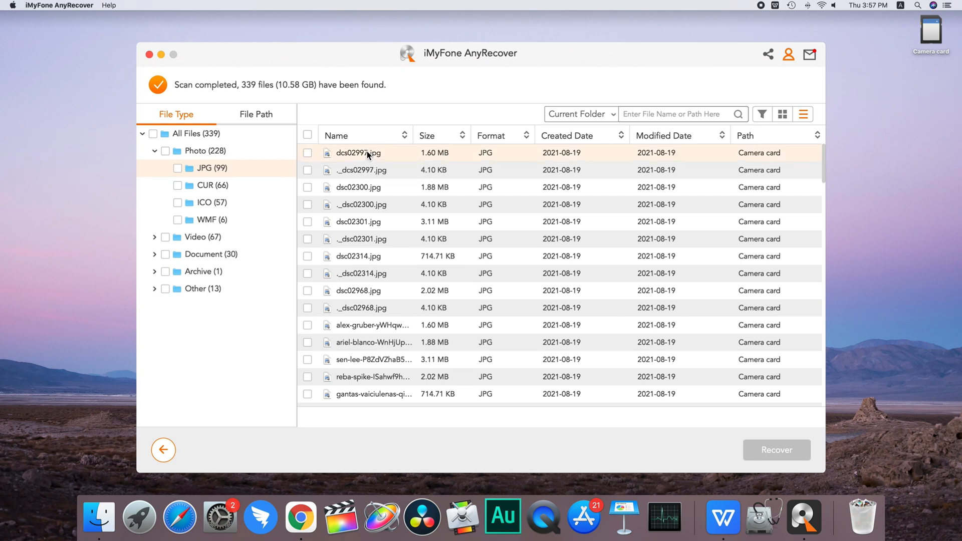
# - Preview dcs02997.jpg, then show the found JPG photos as thumbnails
pyautogui.doubleClick(358, 153)
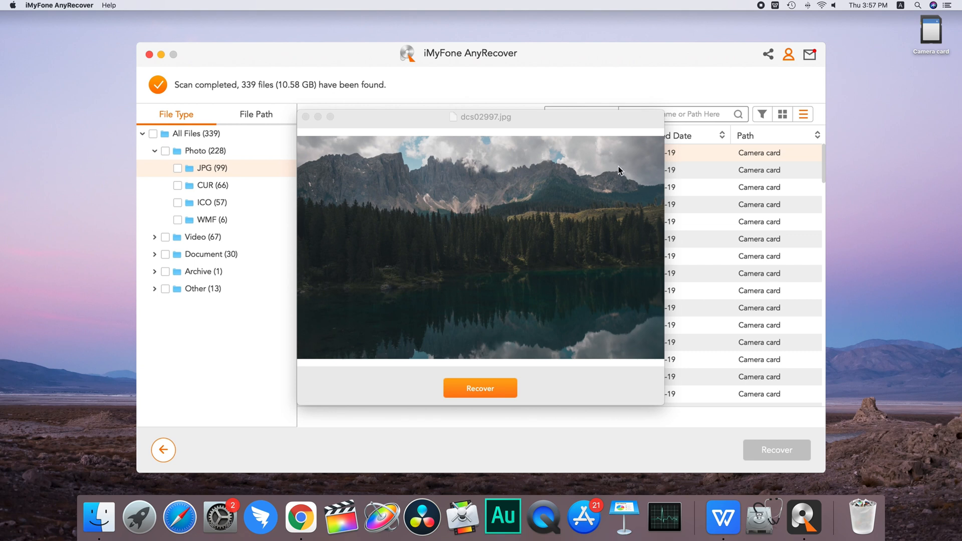
pyautogui.click(305, 116)
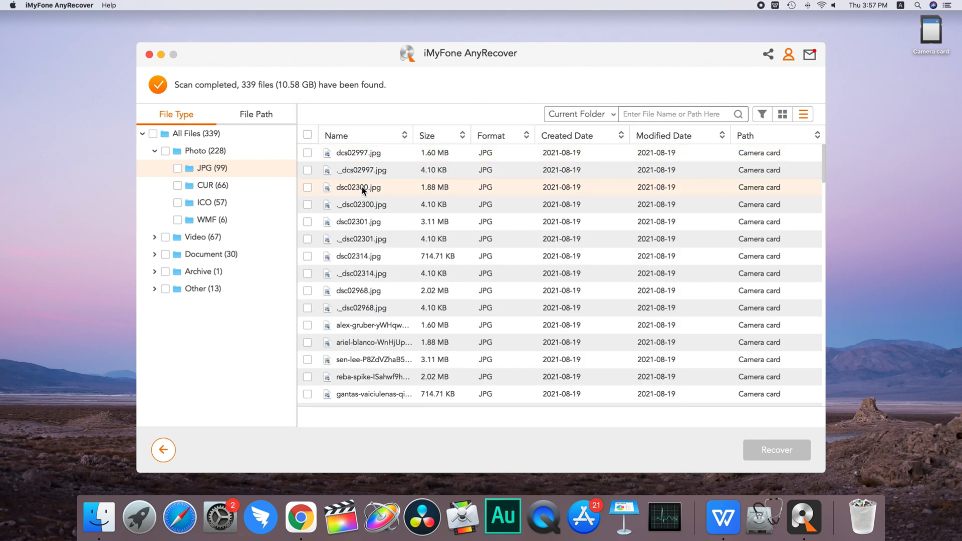
pyautogui.moveTo(787, 144)
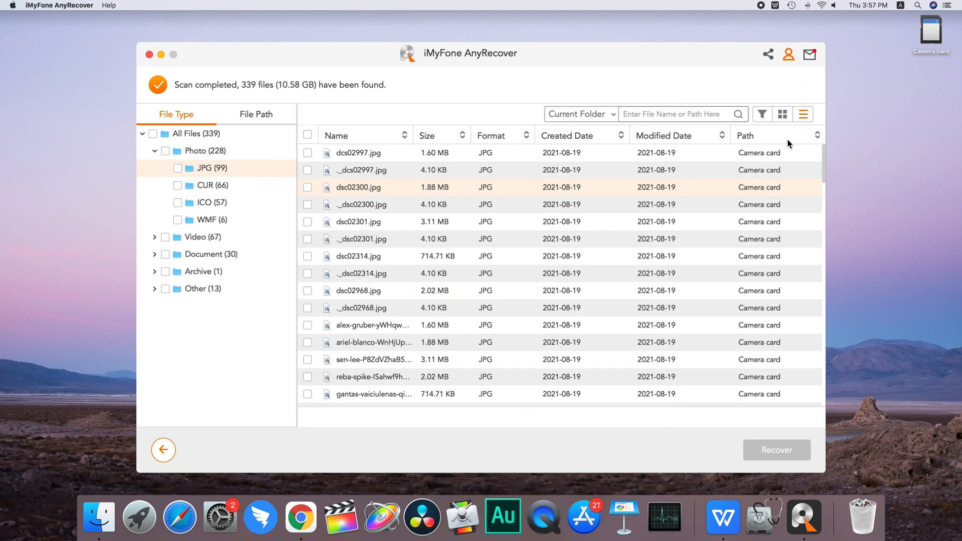
pyautogui.click(782, 114)
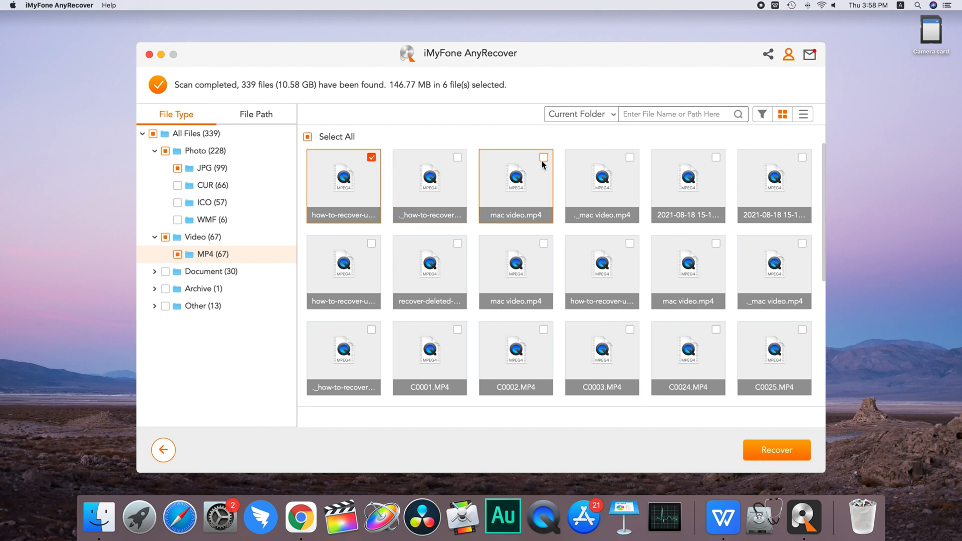
# - Recover the 6 selected JPG and MP4 files into an AnyRecover folder on the Desktop
pyautogui.click(776, 450)
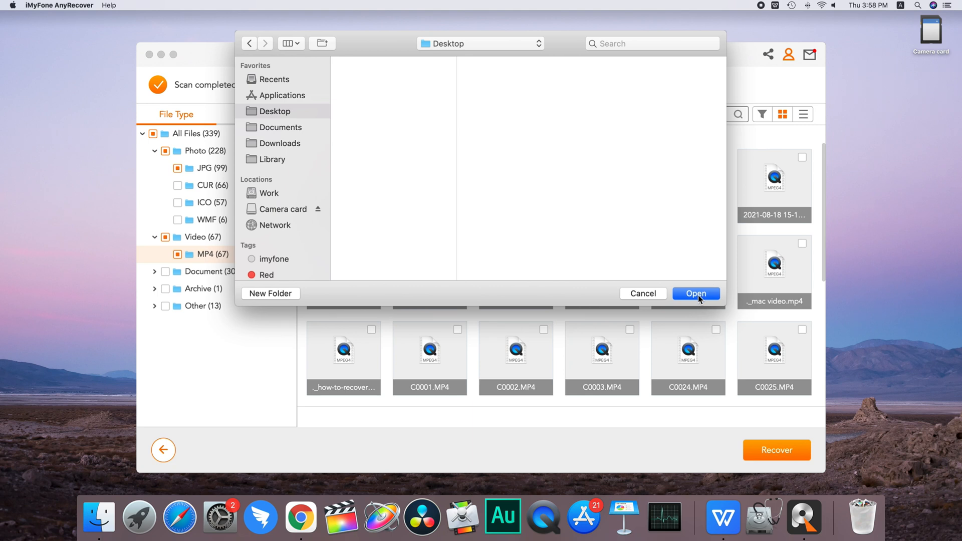
pyautogui.click(695, 293)
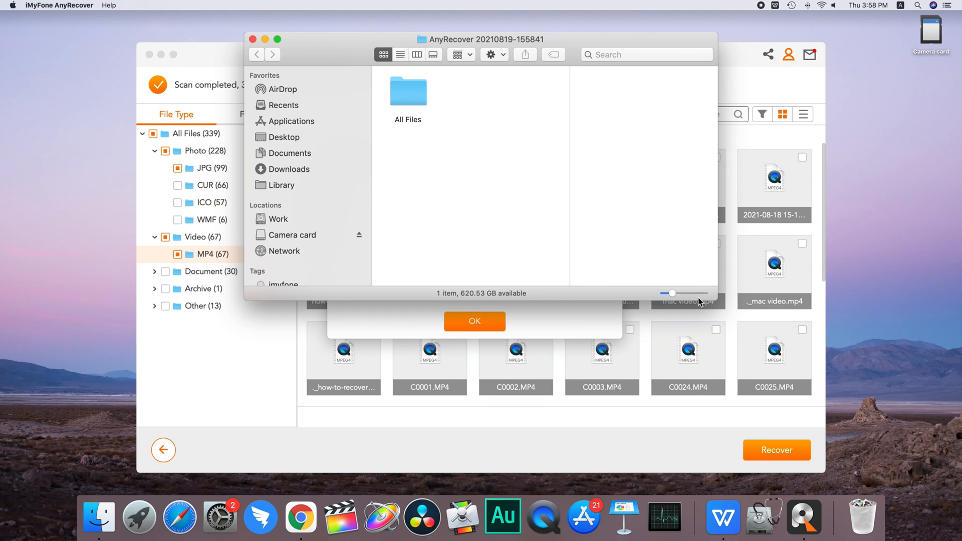
# - Browse the recovered All Files > Photo > JPG folder, then back out to the Video > MP4 folder
pyautogui.doubleClick(408, 92)
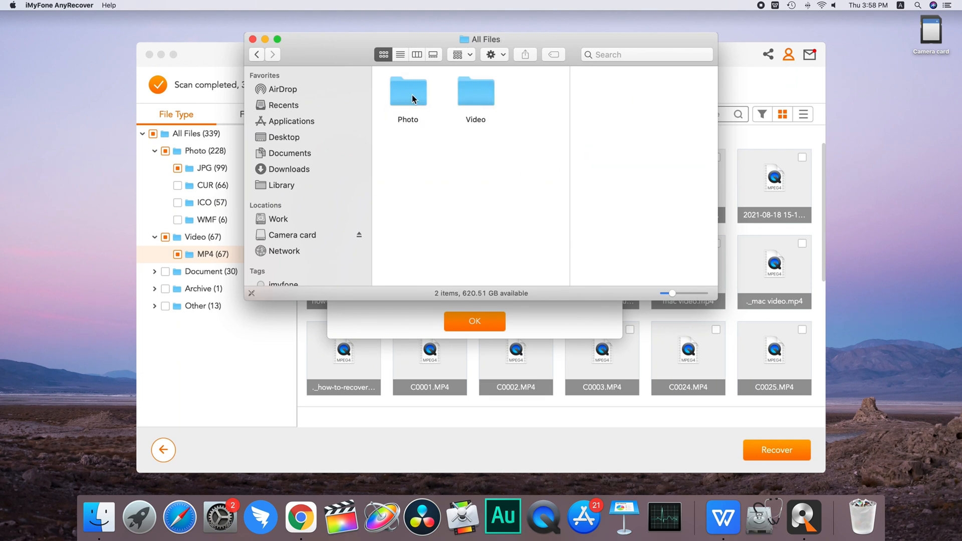
pyautogui.doubleClick(407, 90)
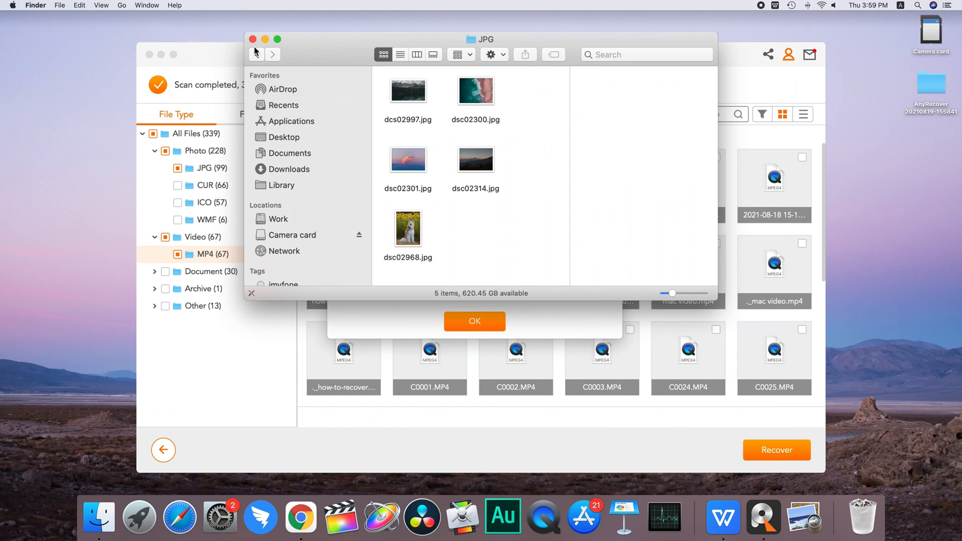
pyautogui.click(255, 55)
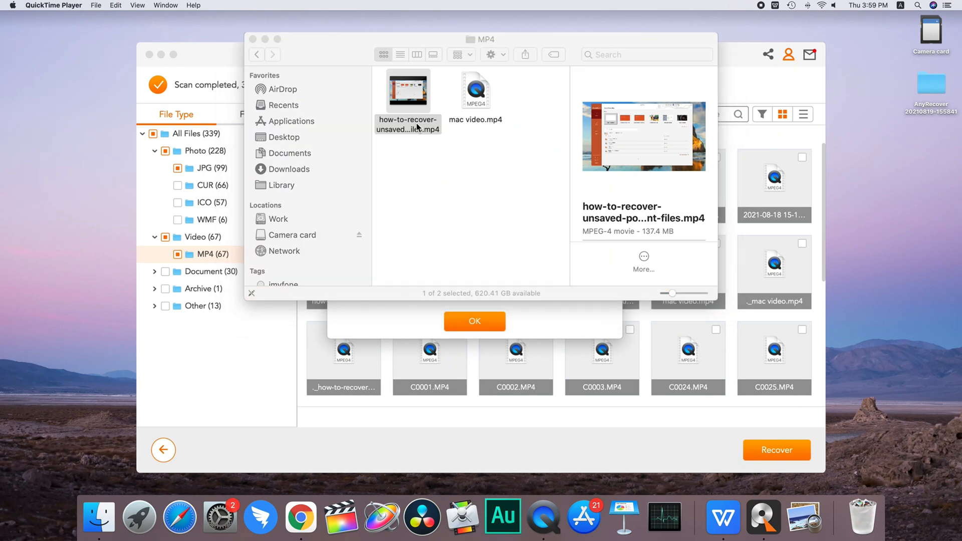
pyautogui.click(475, 320)
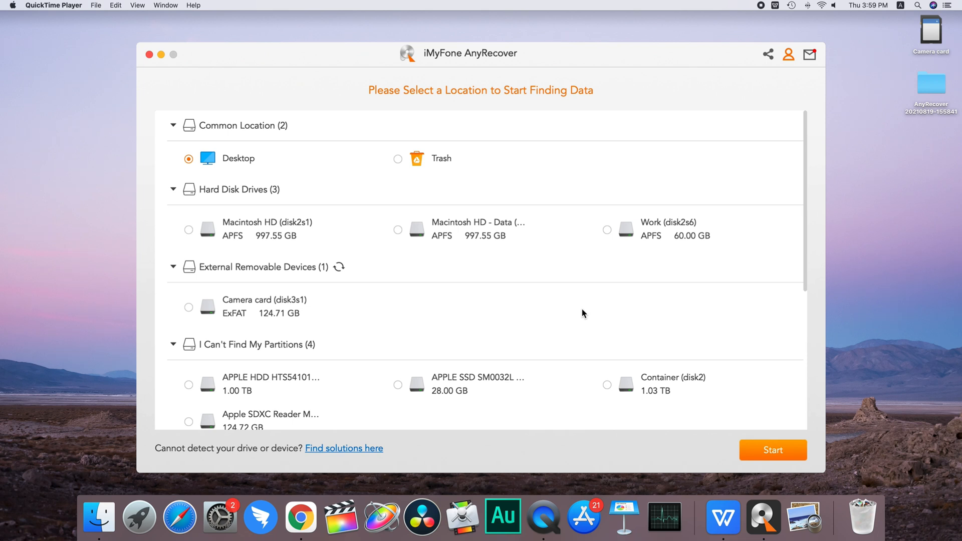
# - Close the AnyRecover window, leaving only the desktop showing
pyautogui.scroll(-3)
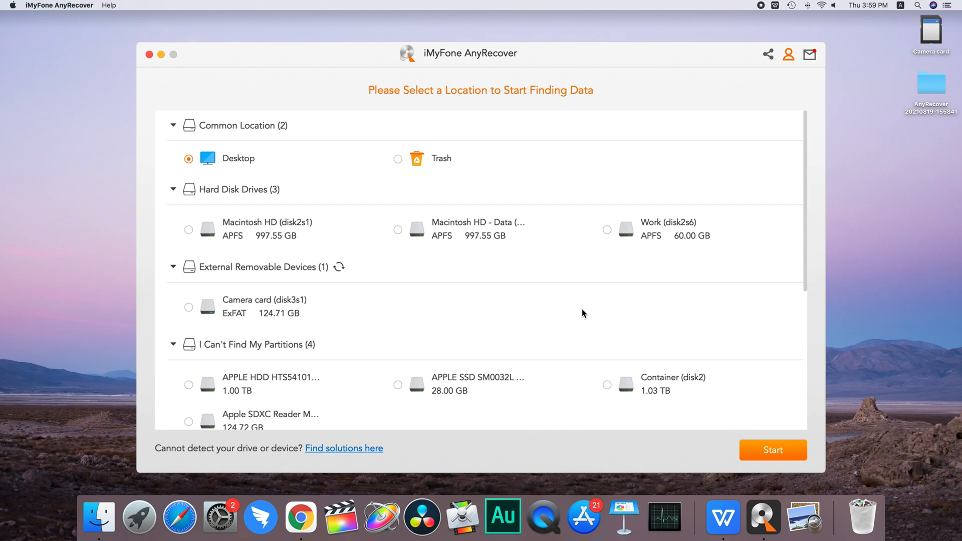
pyautogui.click(148, 55)
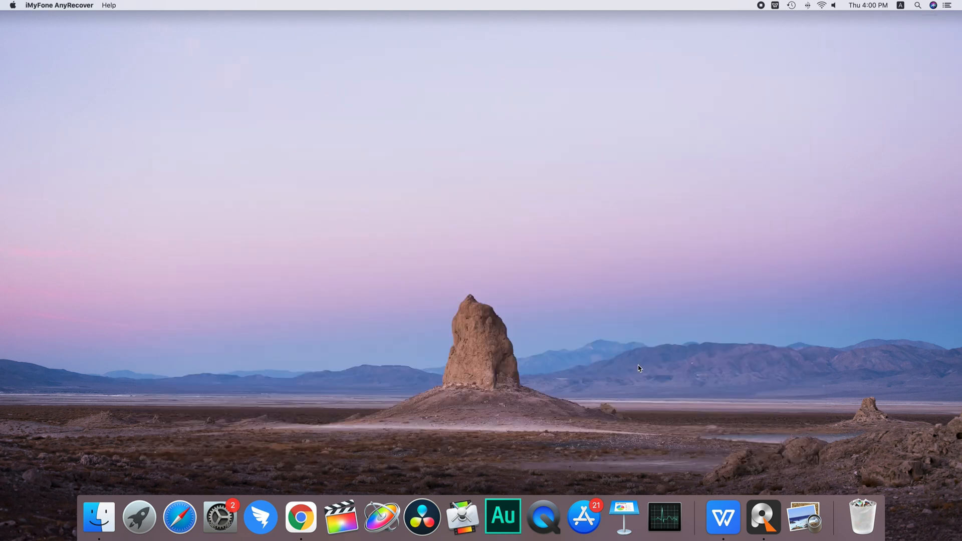